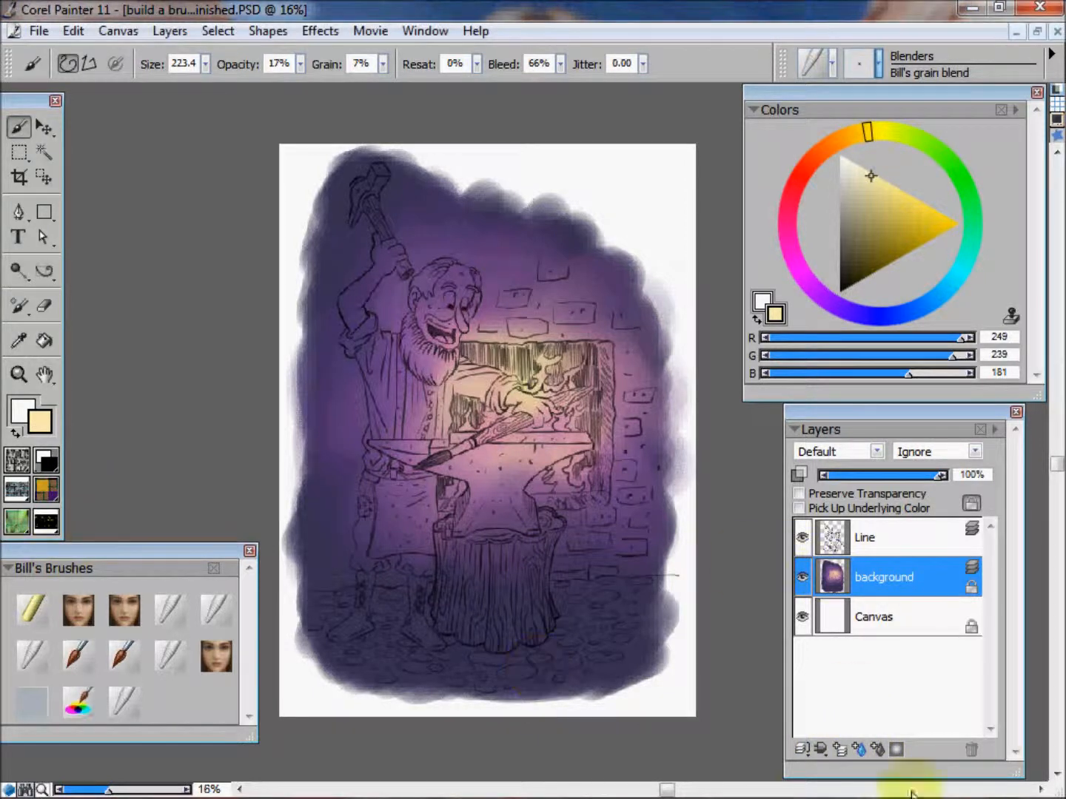
Create a new flat-colour layer above the background, under the line art
click(820, 749)
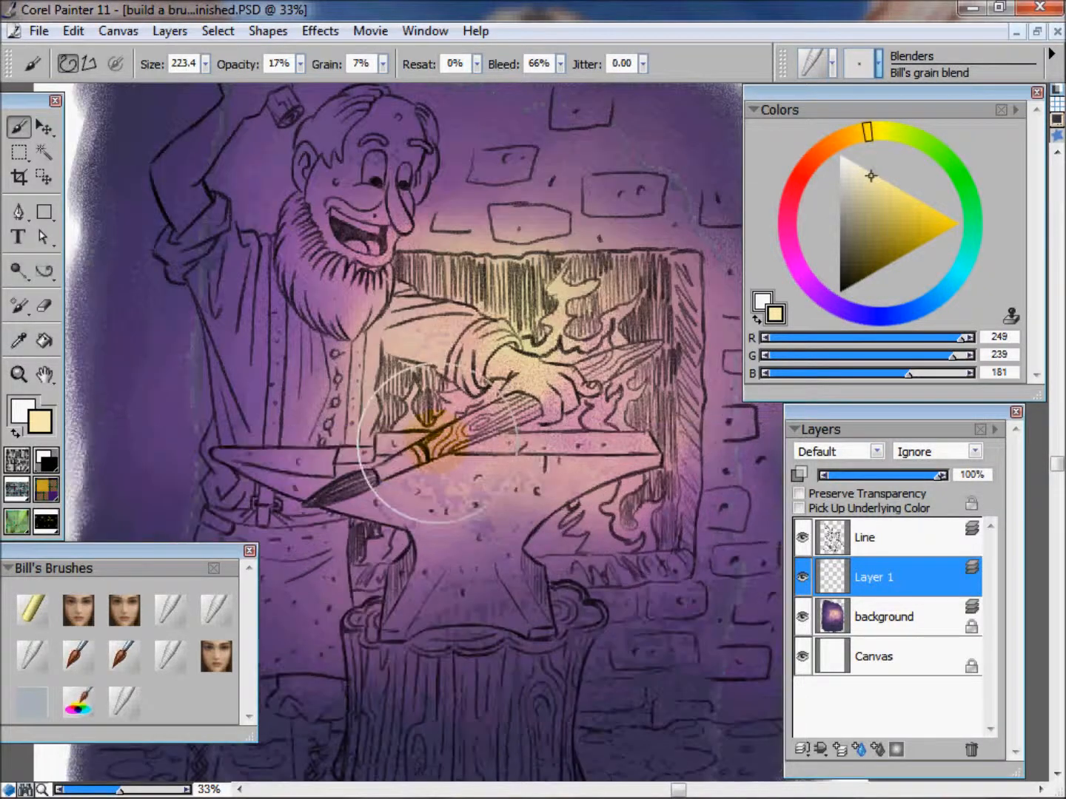
Select the grain paint Blenders variant for laying in dark purple
click(77, 610)
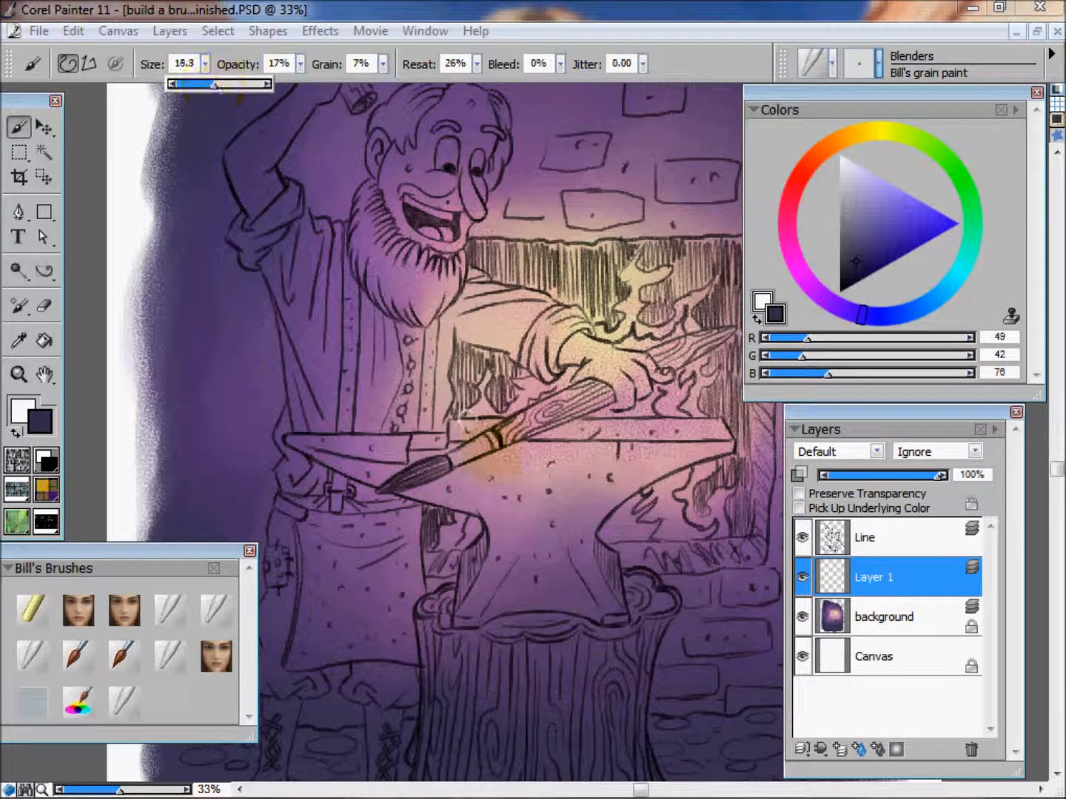
Enlarge the brush to about 27 and choose a muted grey-purple in the Colors triangle
drag(210, 83, 225, 83)
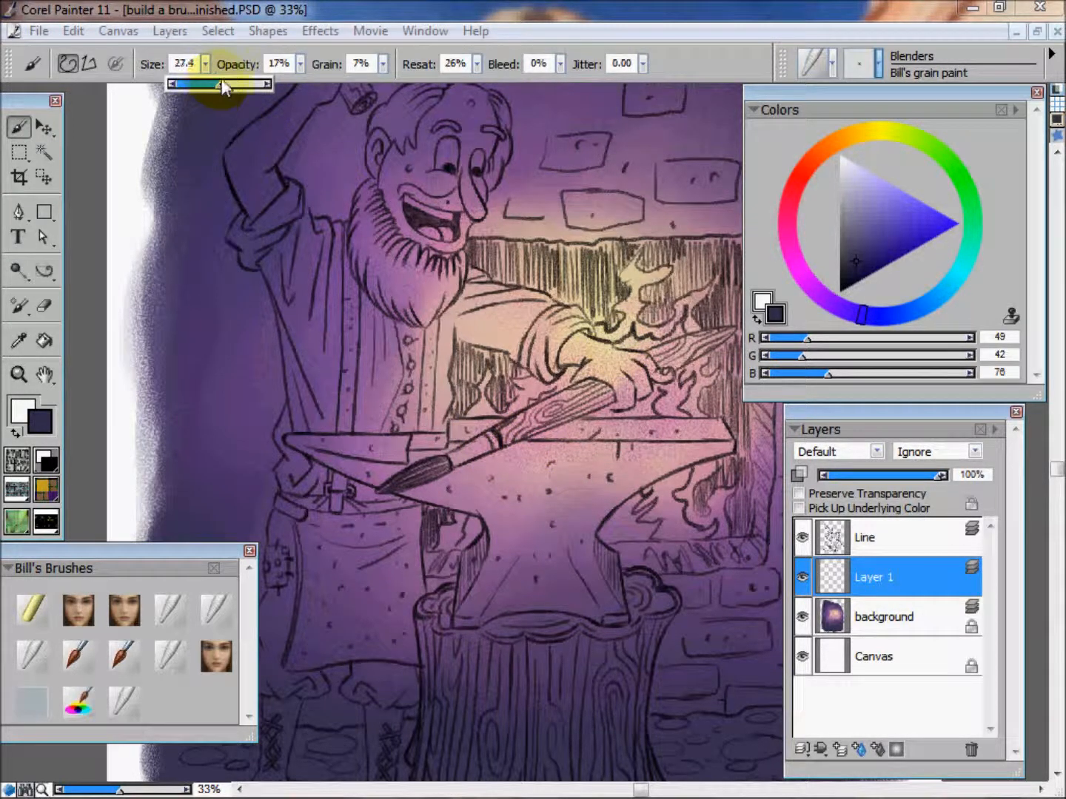
click(856, 237)
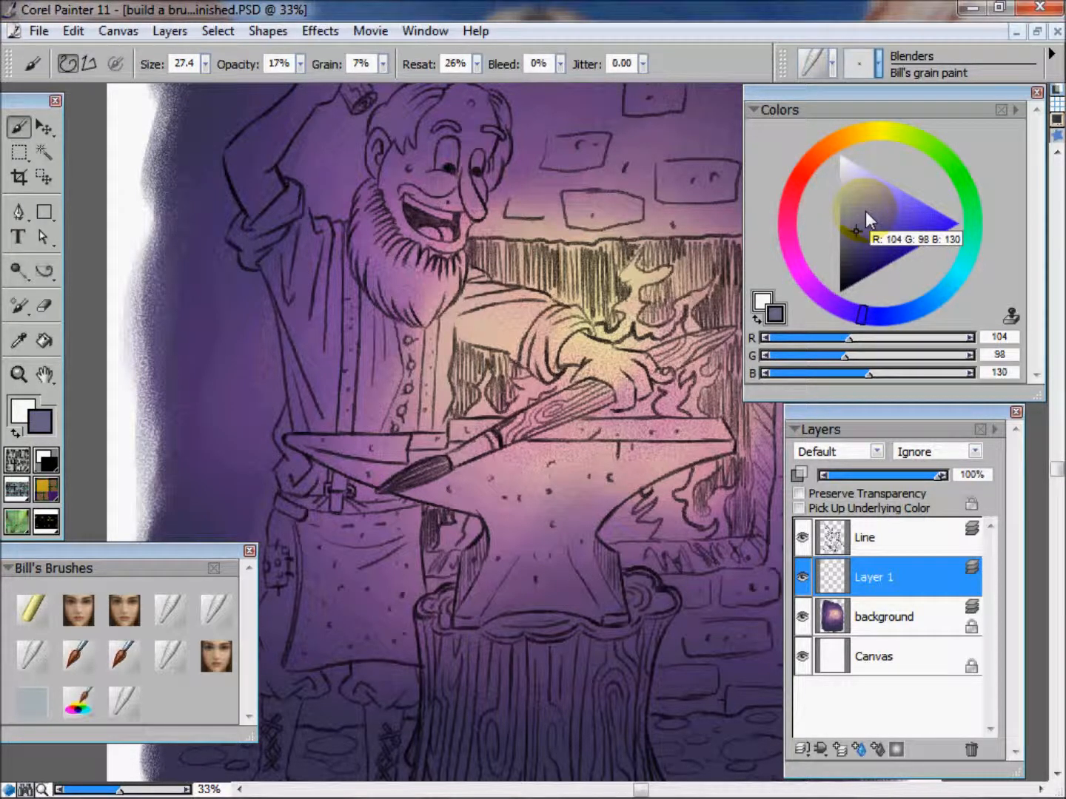
click(862, 240)
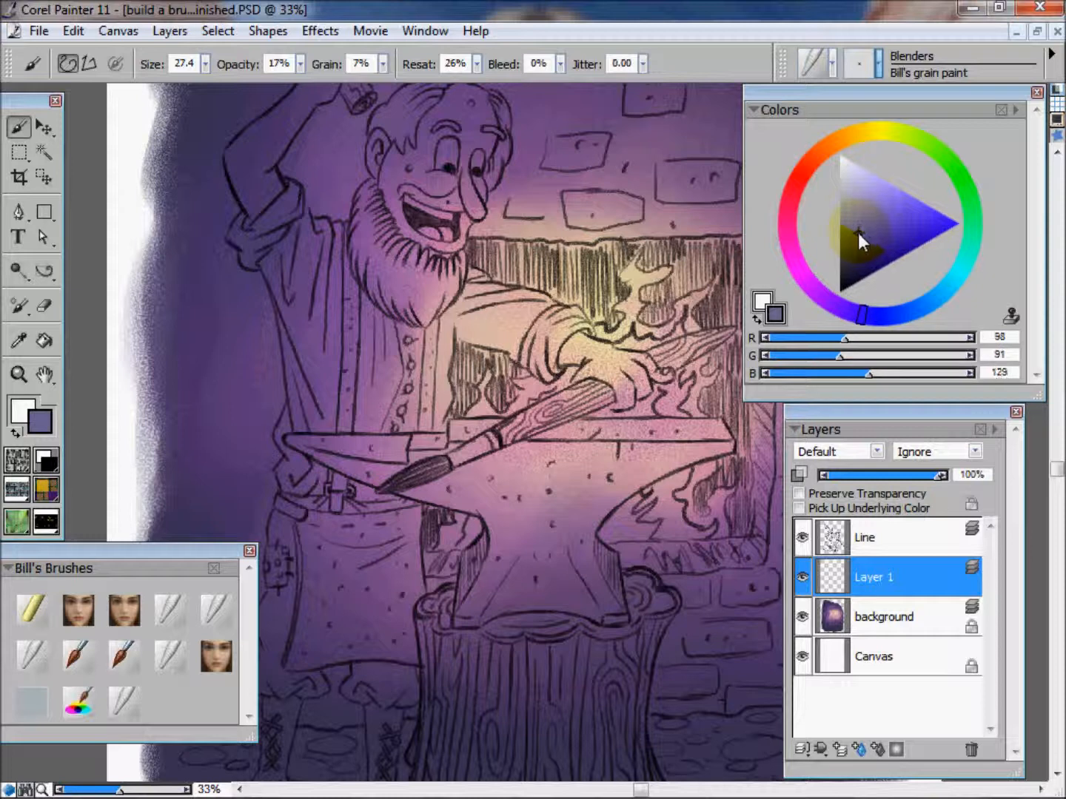
click(870, 228)
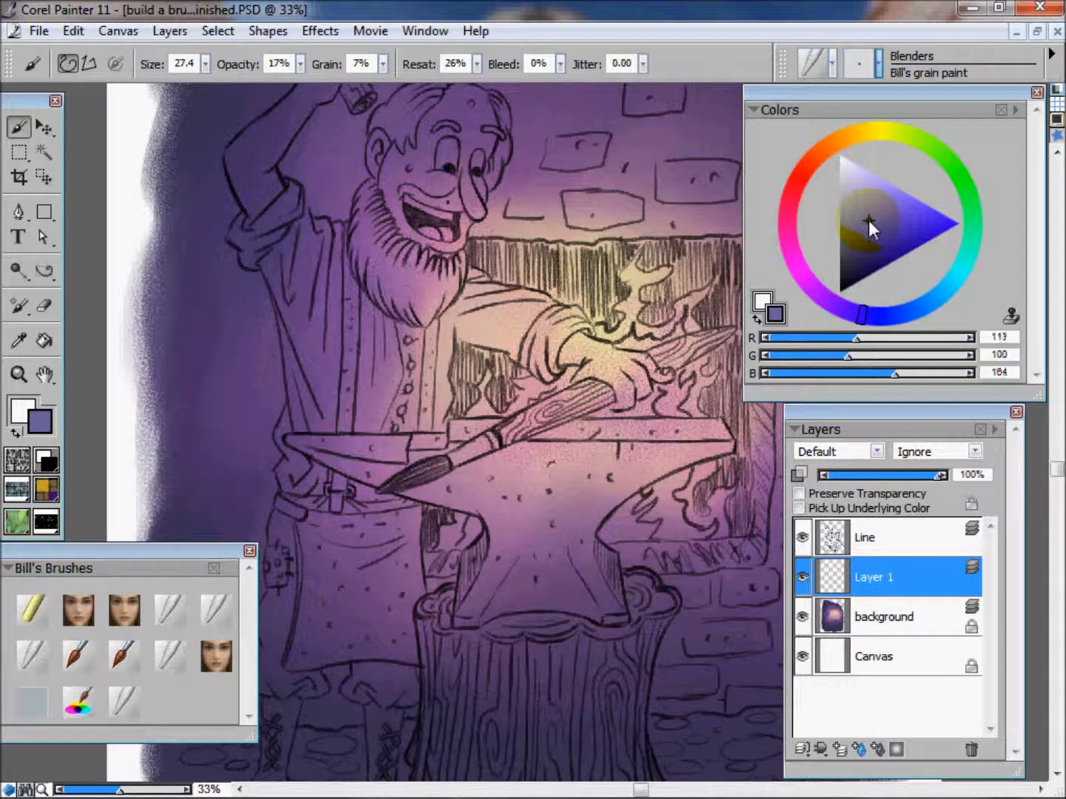
mouse_move(870, 222)
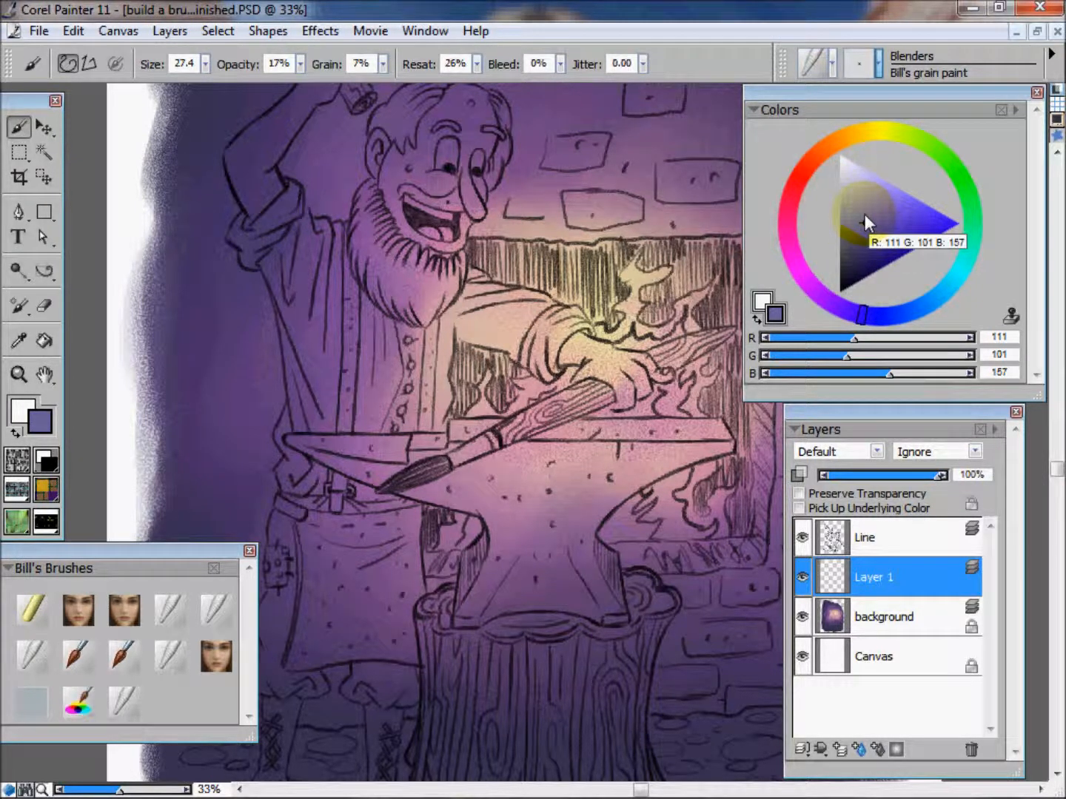
click(871, 225)
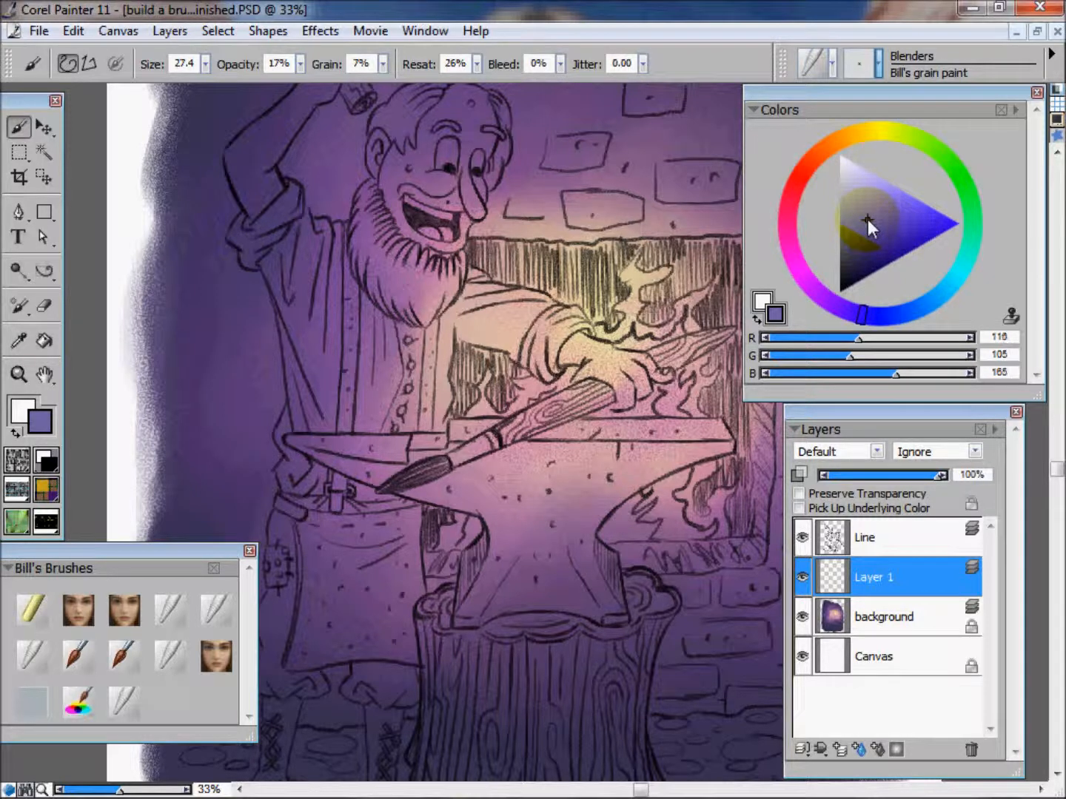
click(866, 222)
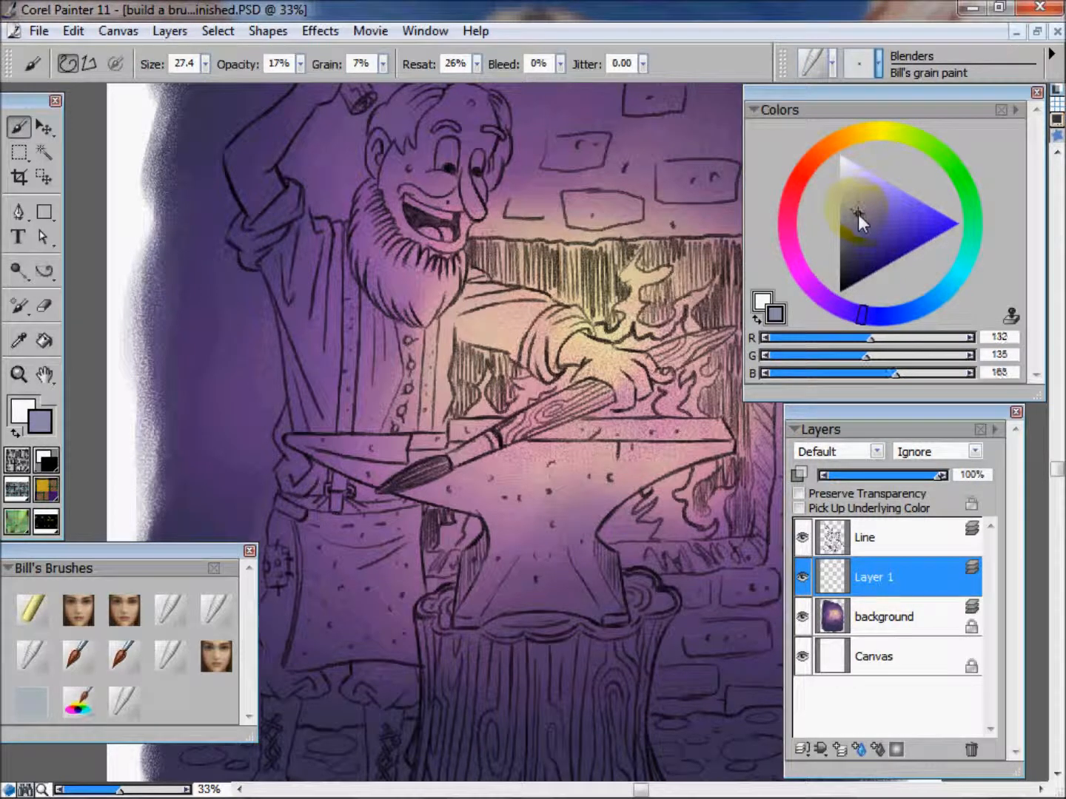
click(856, 243)
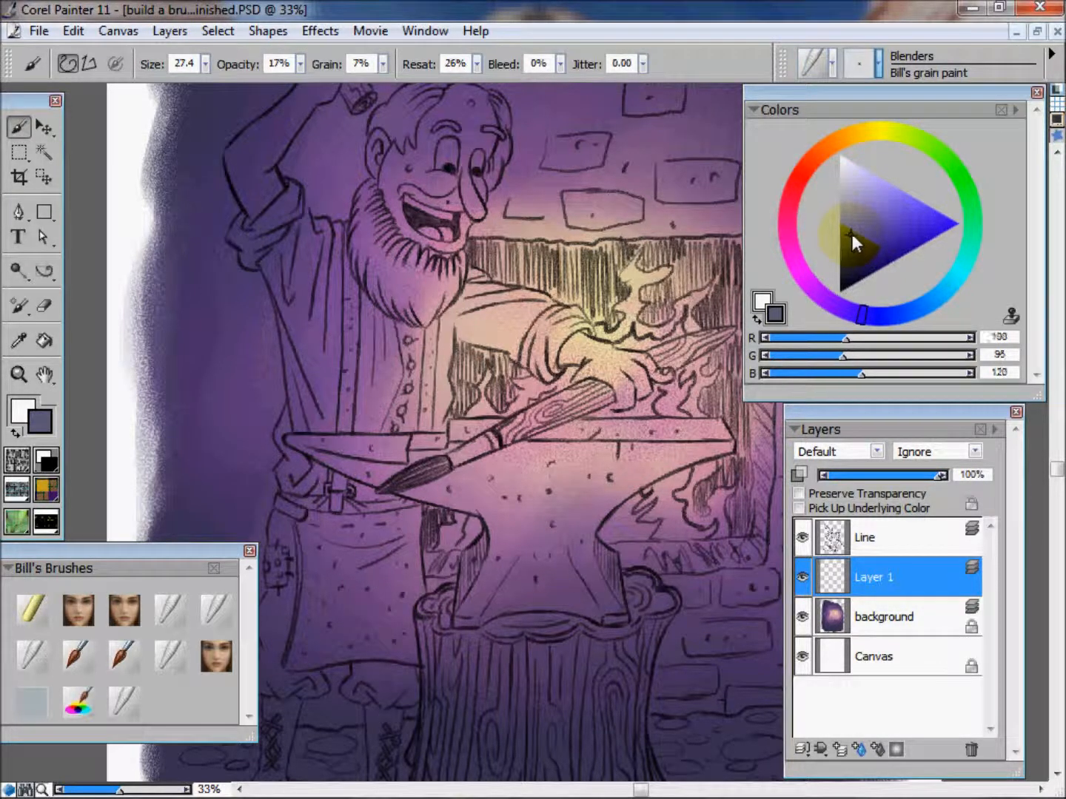
click(851, 229)
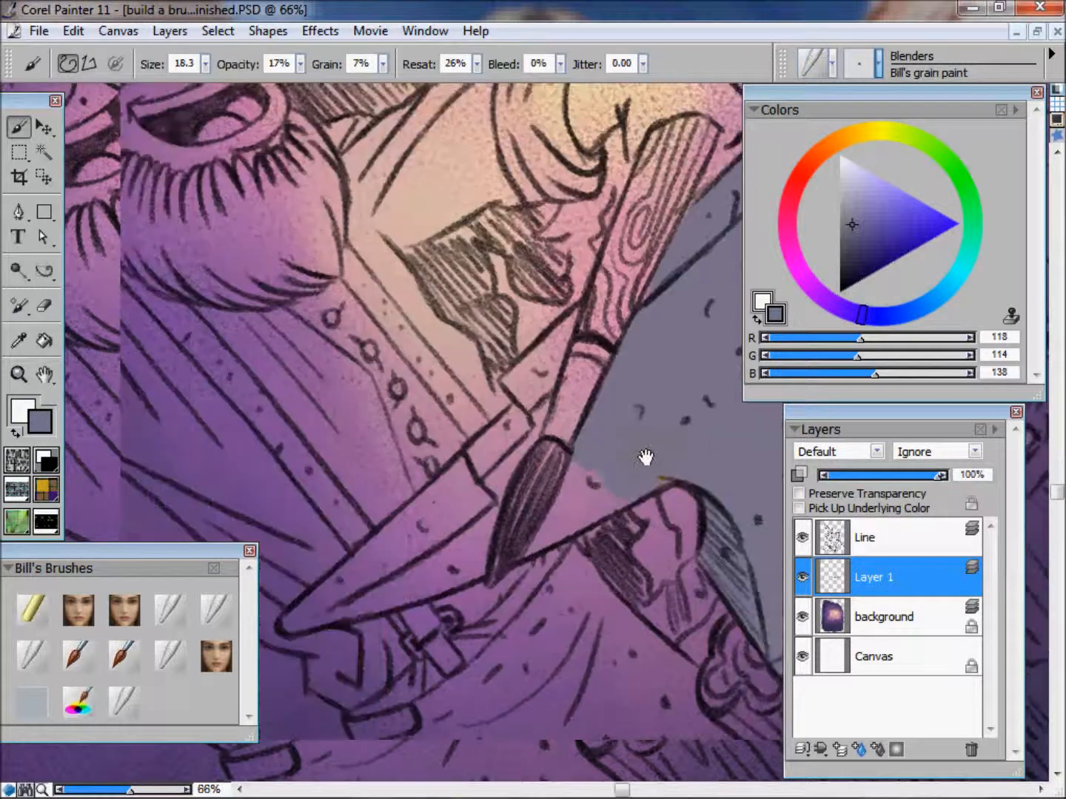
Paint flat grey-purple over the anvil's top, horn, body and base on Layer 1
click(555, 511)
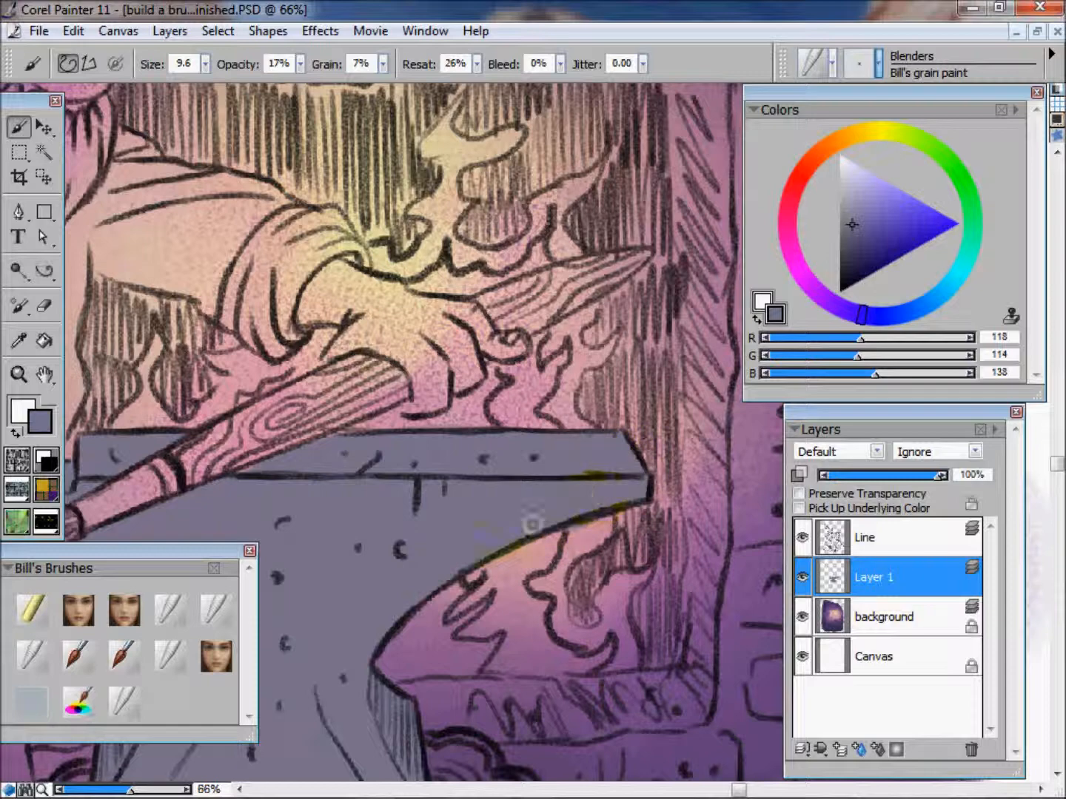
click(43, 305)
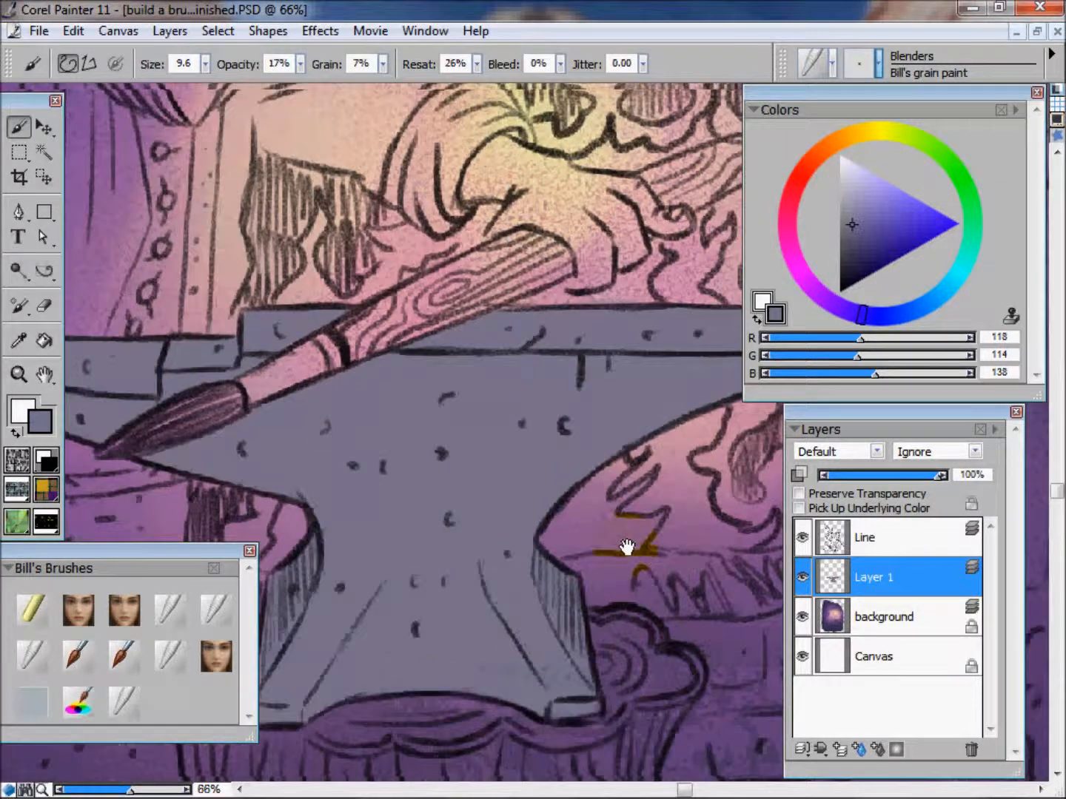
Rename Layer 1 to 'anvil' in Layer Attributes and lock it in the Layers palette
double_click(874, 578)
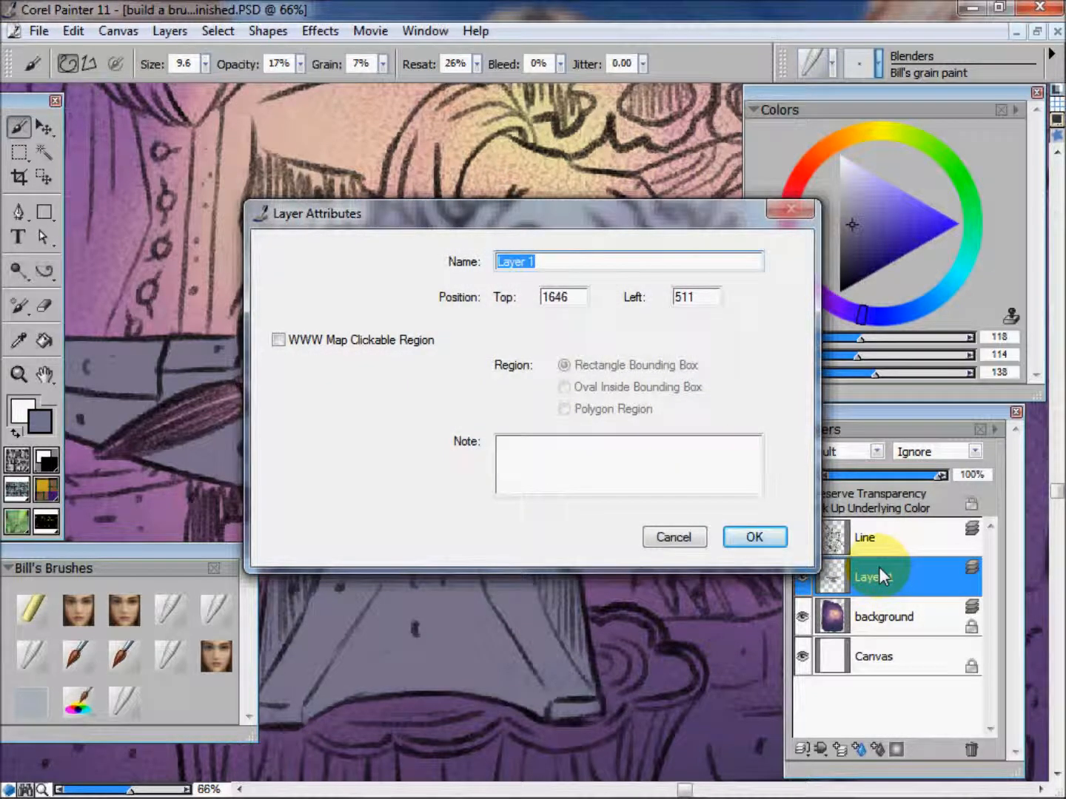
text(anvil)
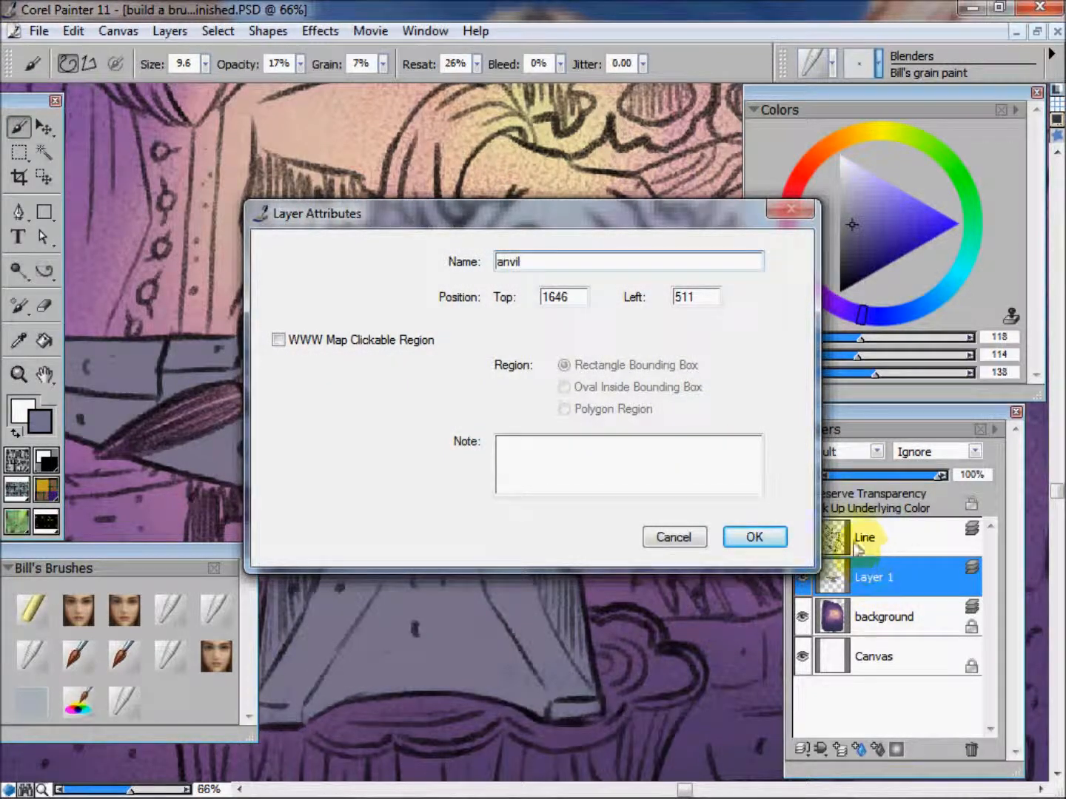
click(754, 536)
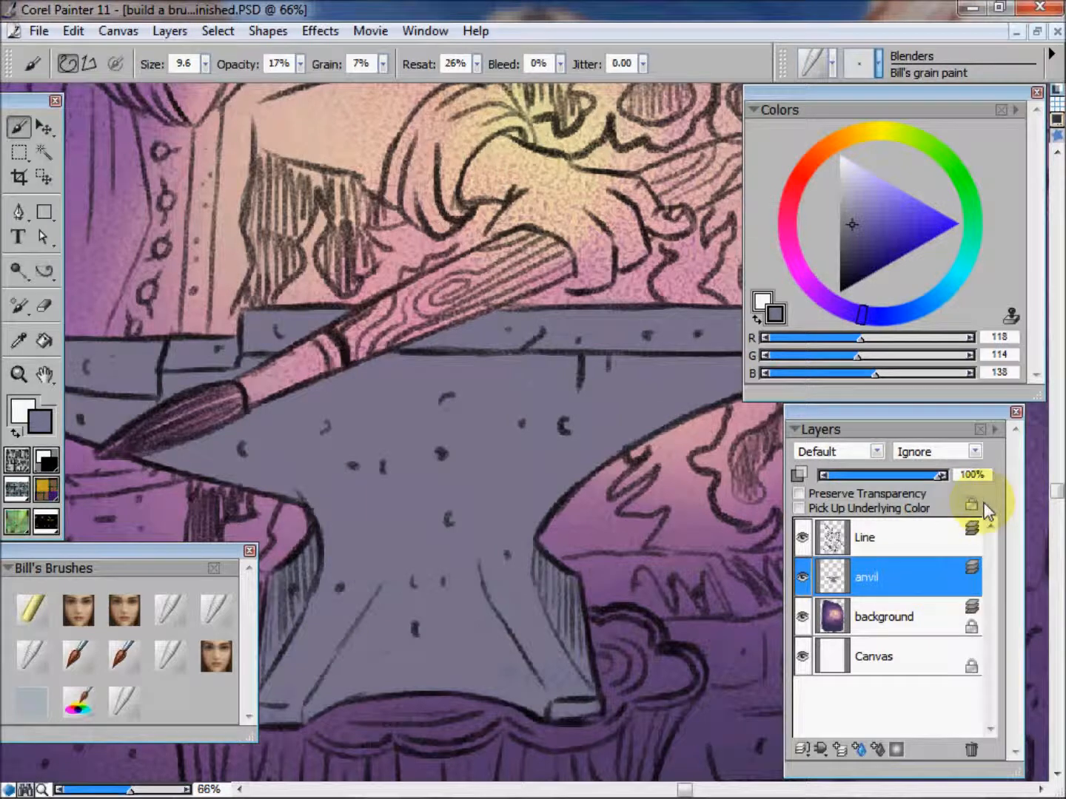
mouse_move(925, 677)
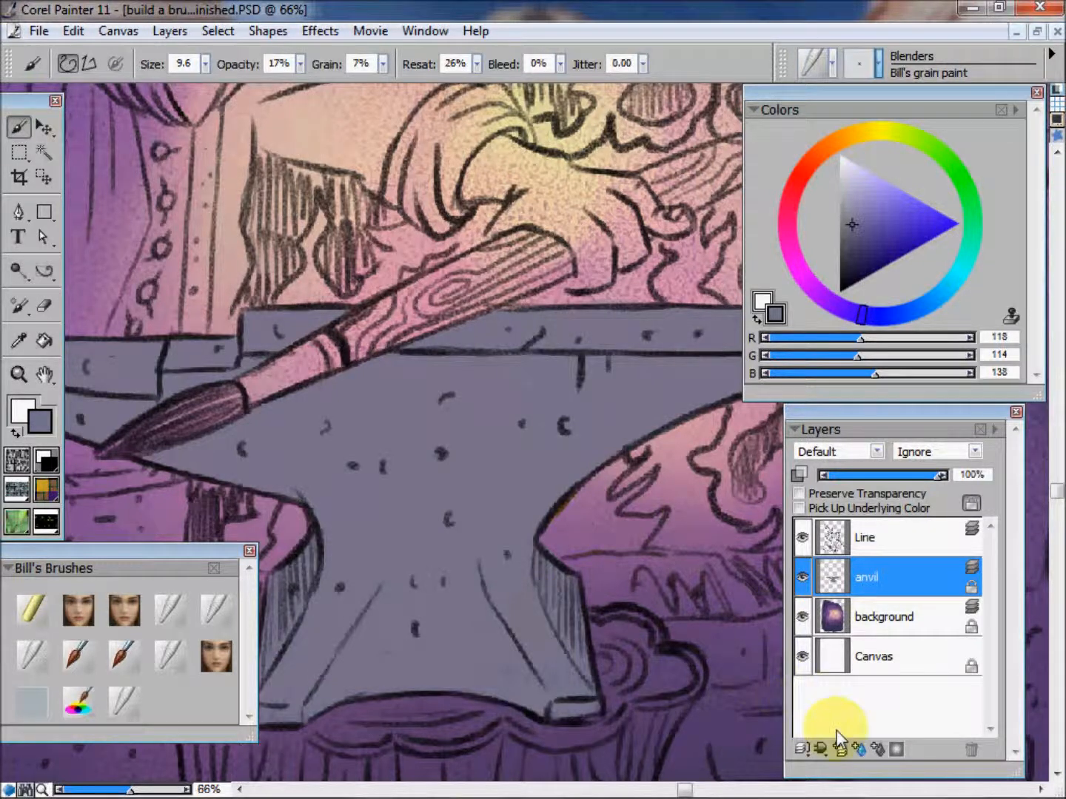
click(802, 749)
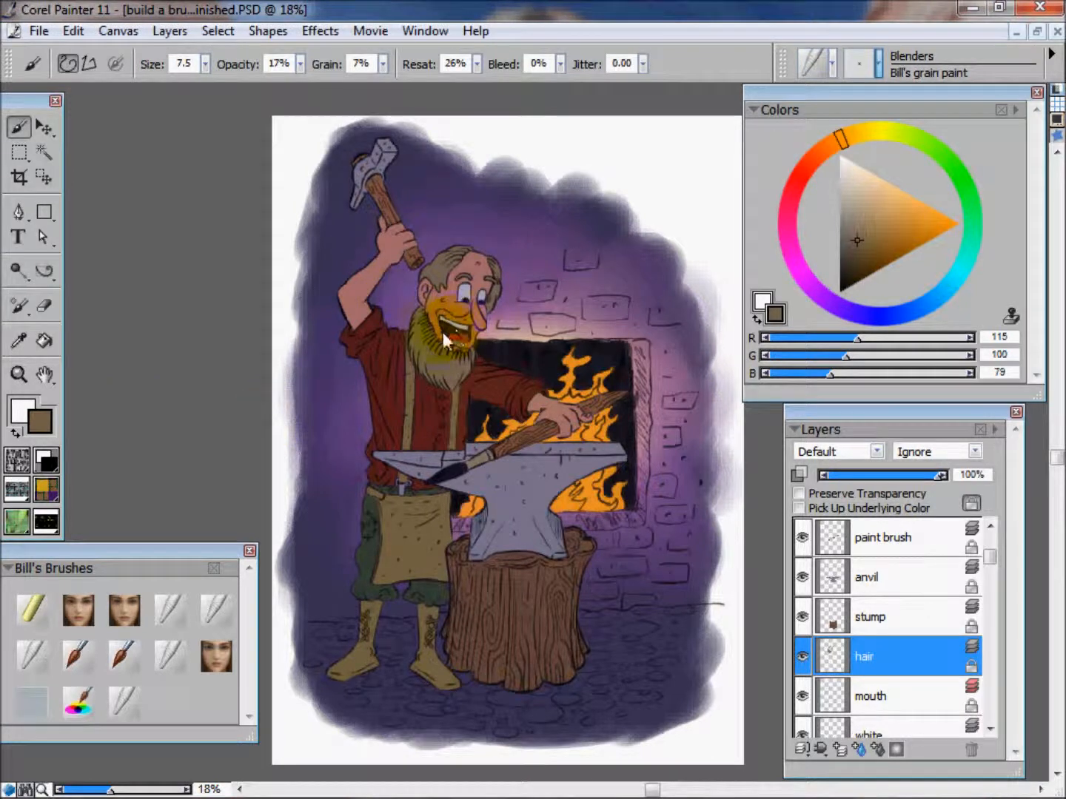
click(441, 338)
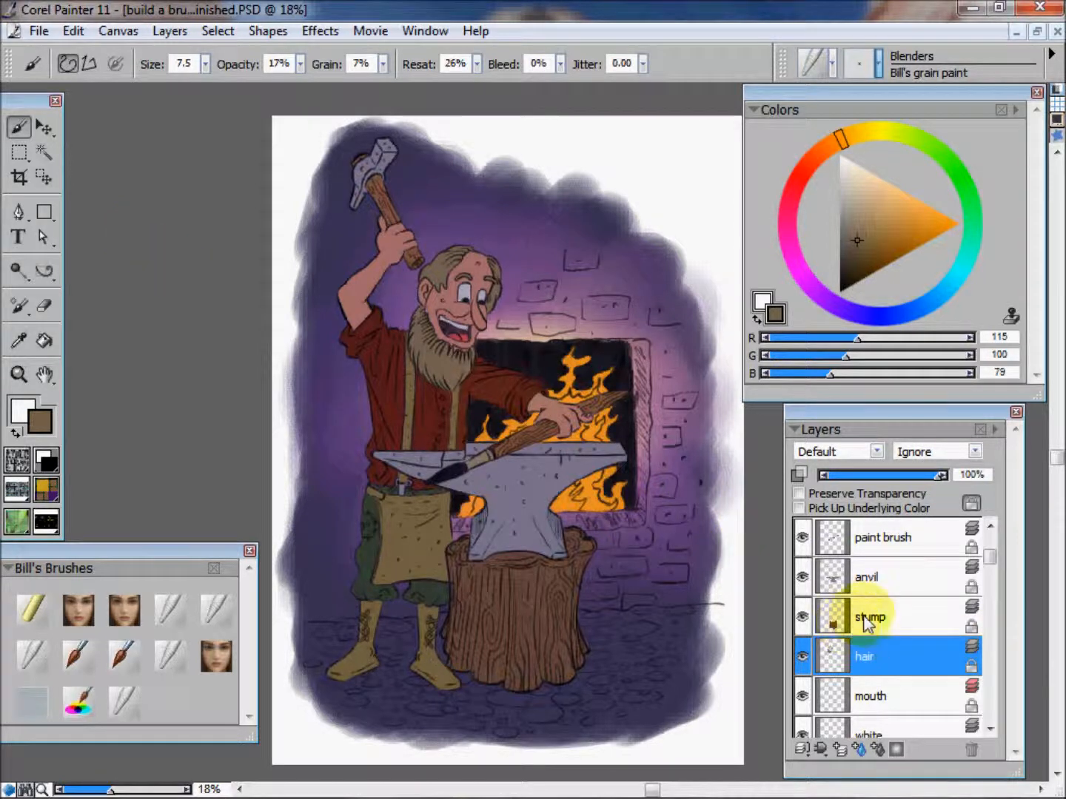
click(870, 616)
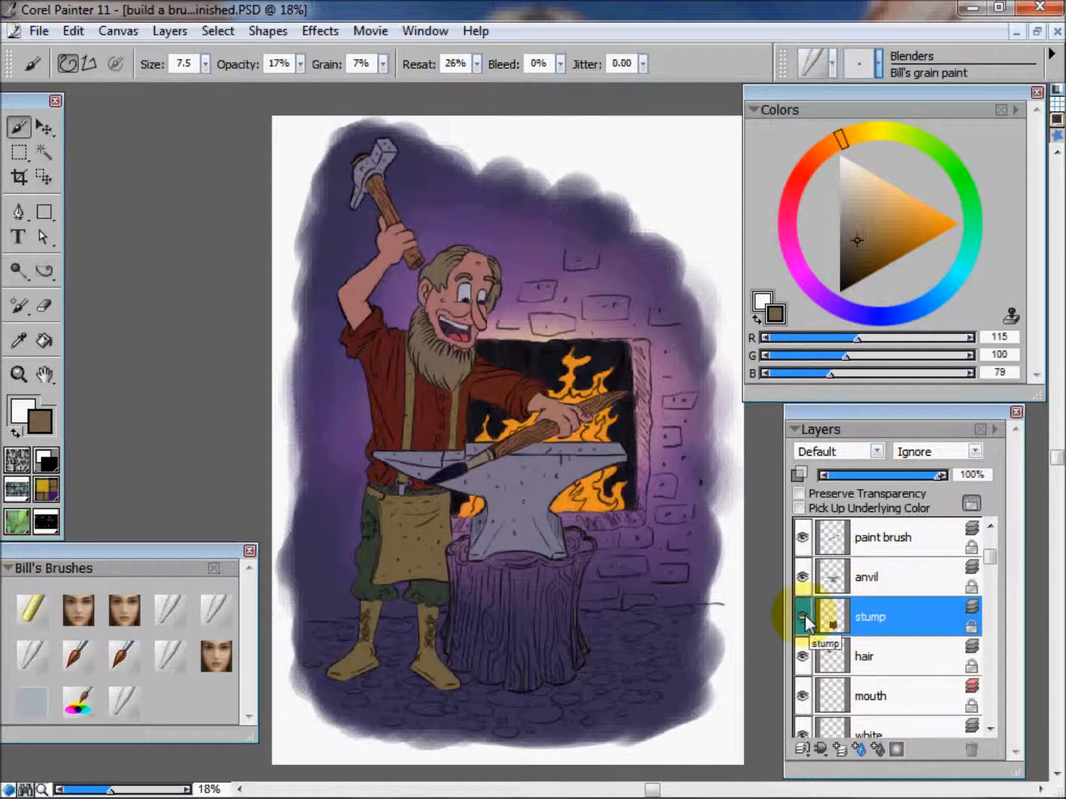
click(803, 616)
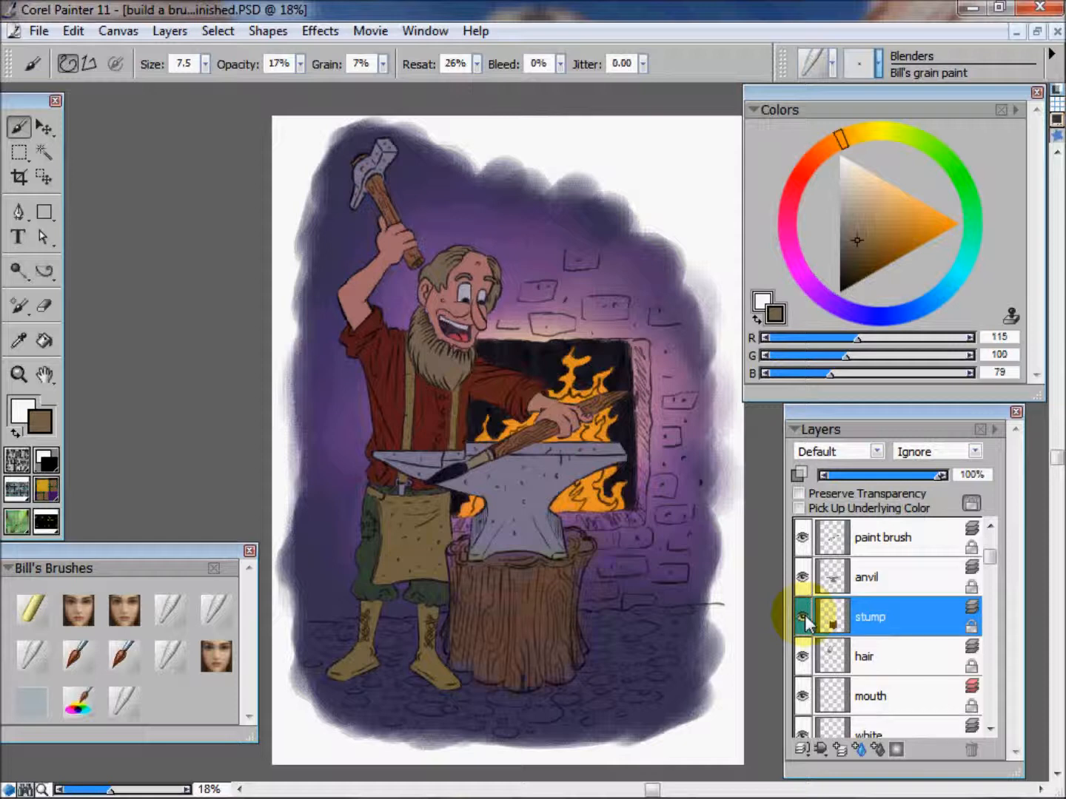
click(864, 656)
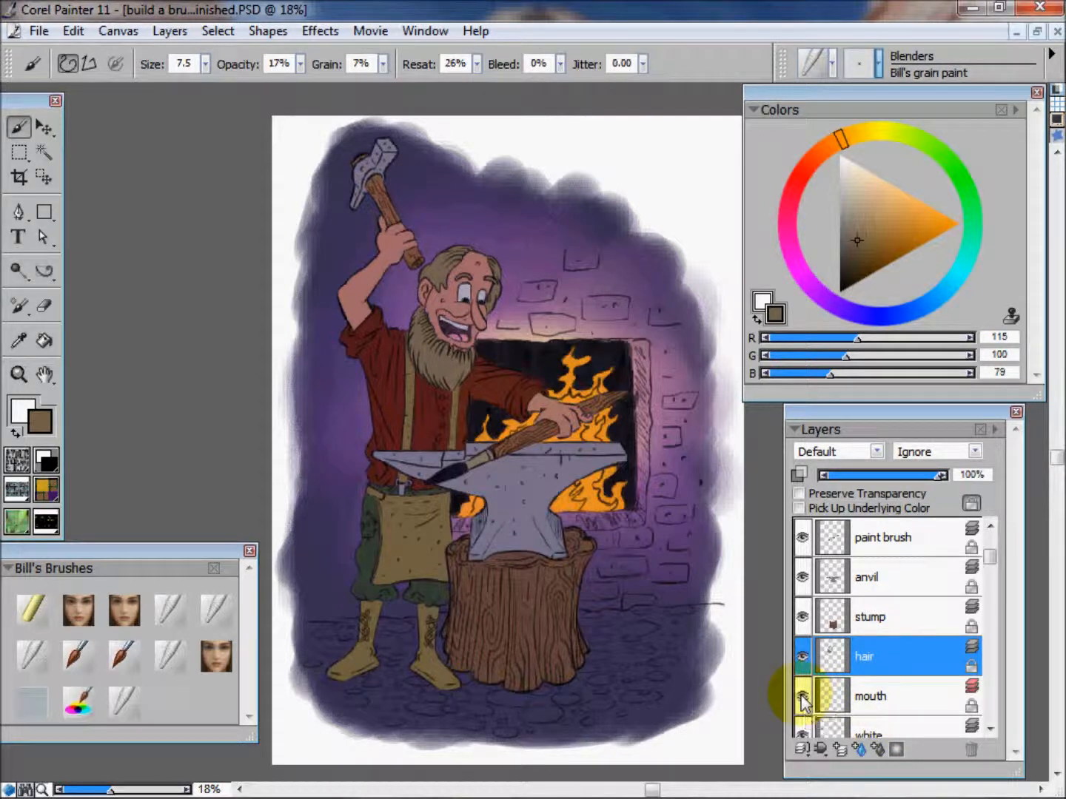
scroll(down, 3)
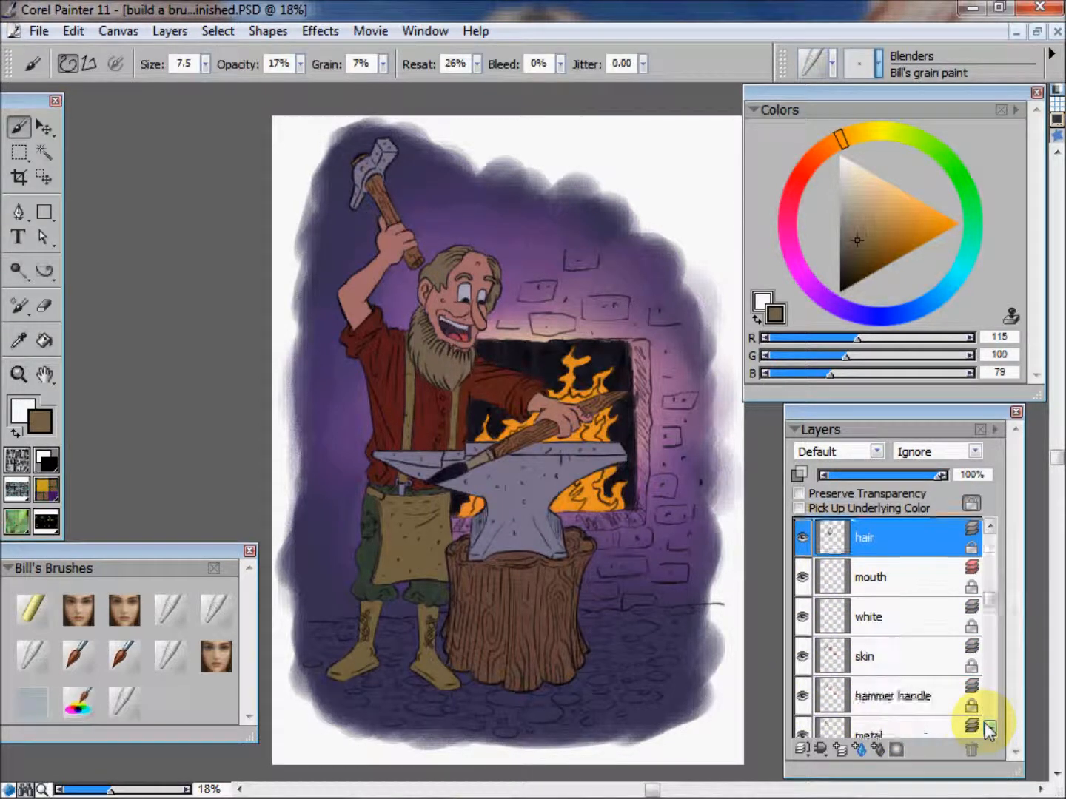
click(867, 616)
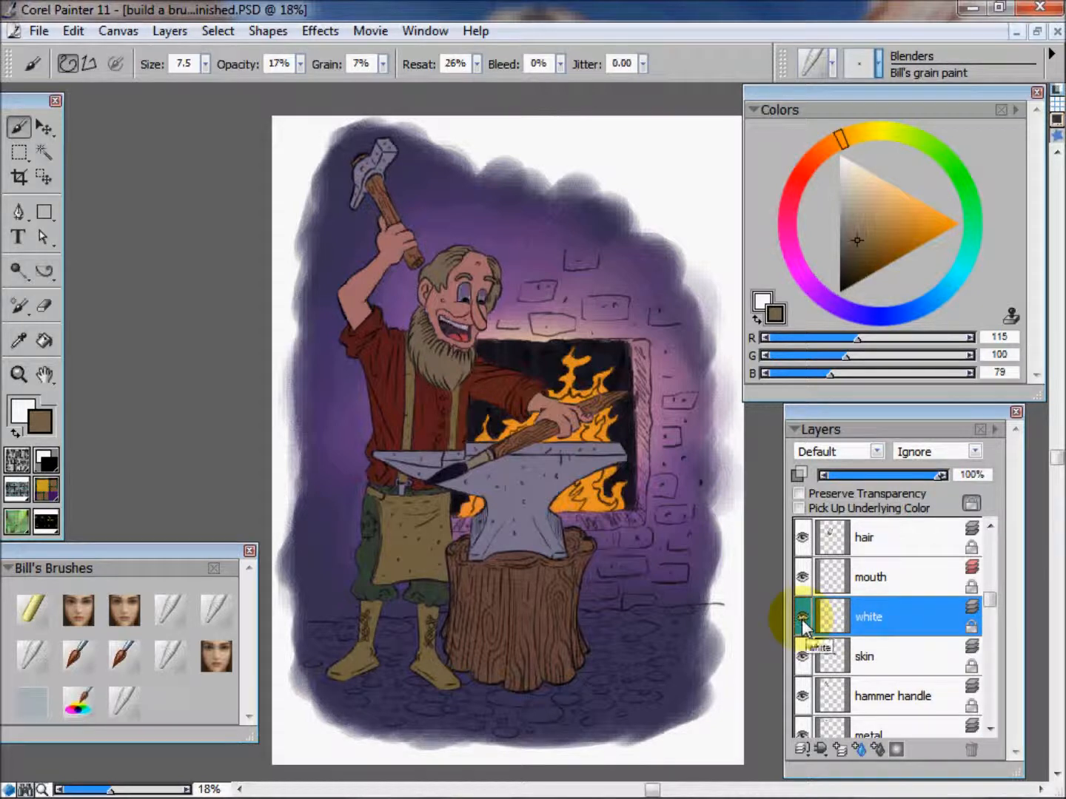
click(892, 695)
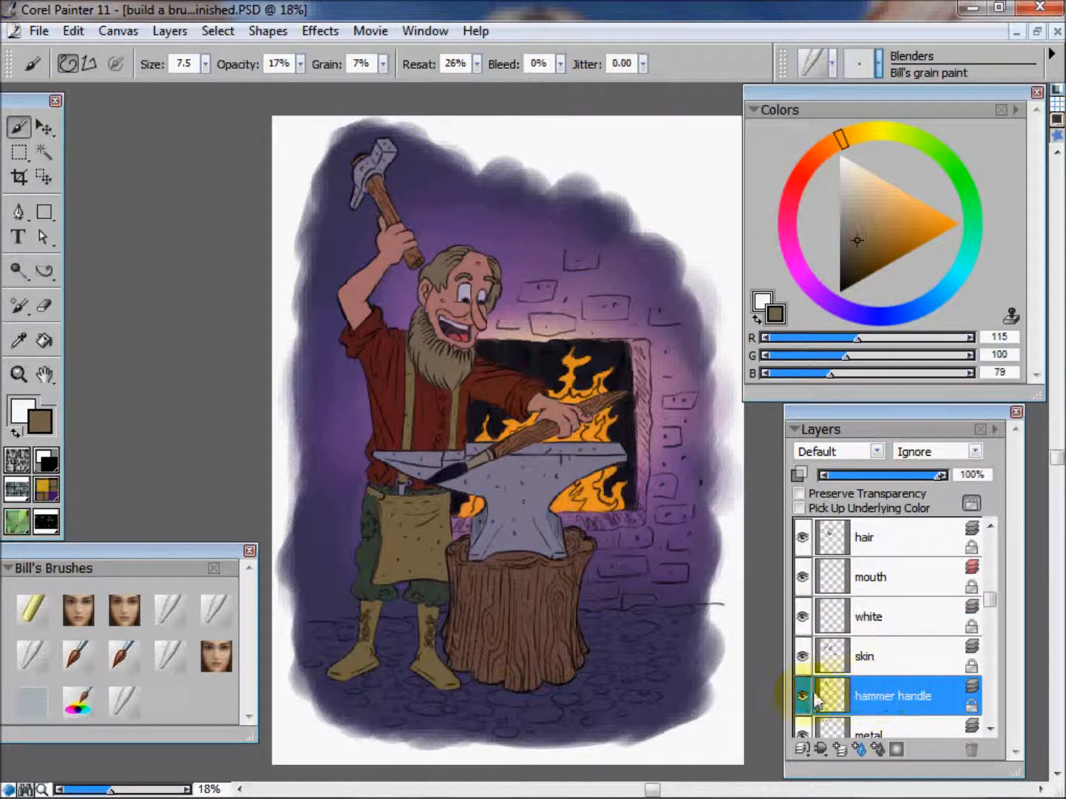